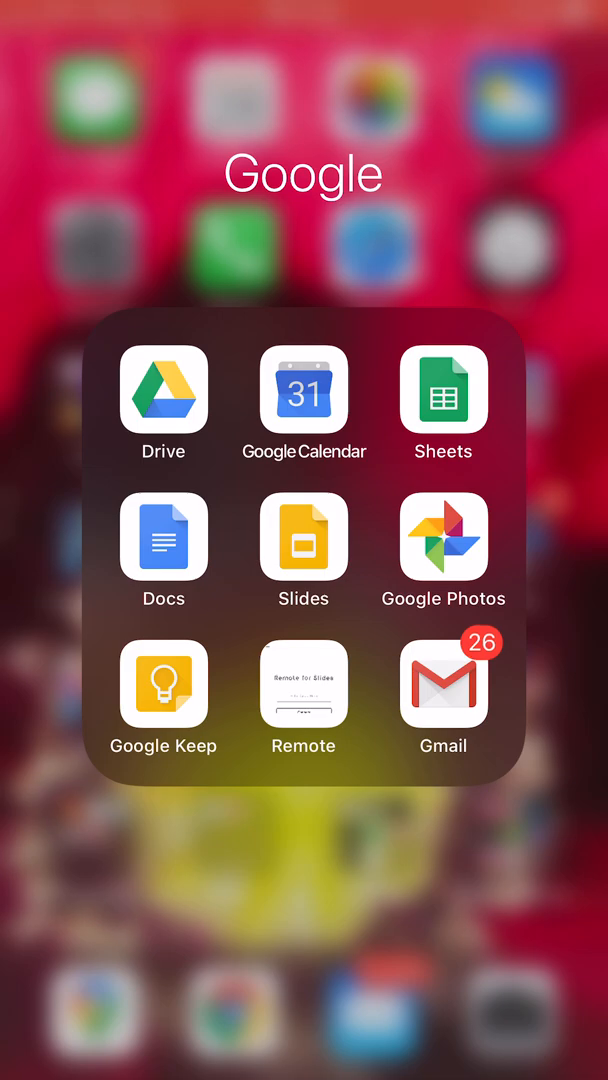
Step: Launch Google Drive and browse down the My Drive folder grid
click(164, 390)
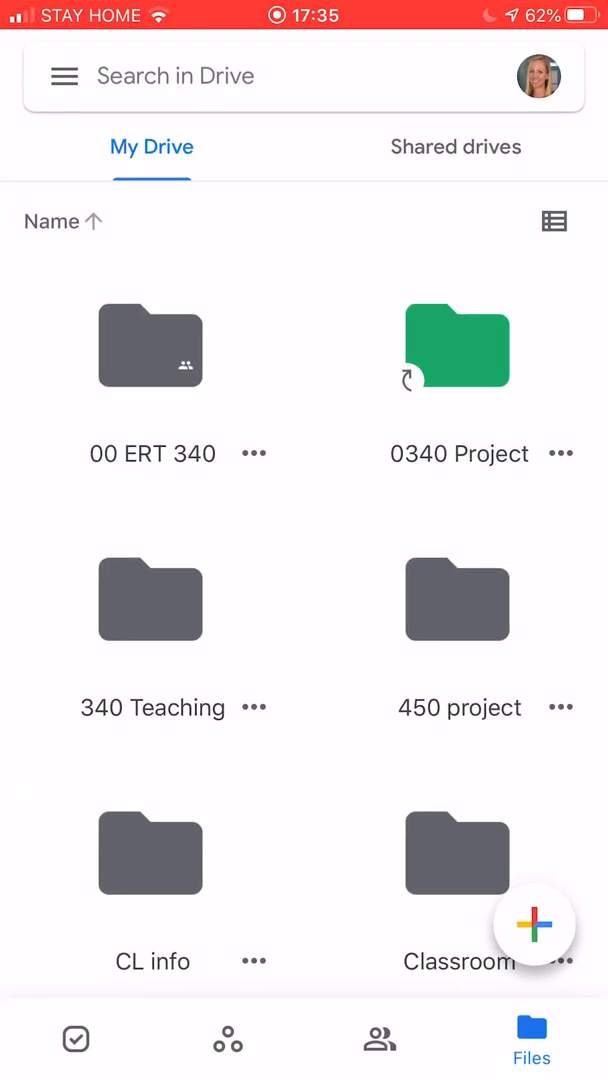
scroll(down, 3)
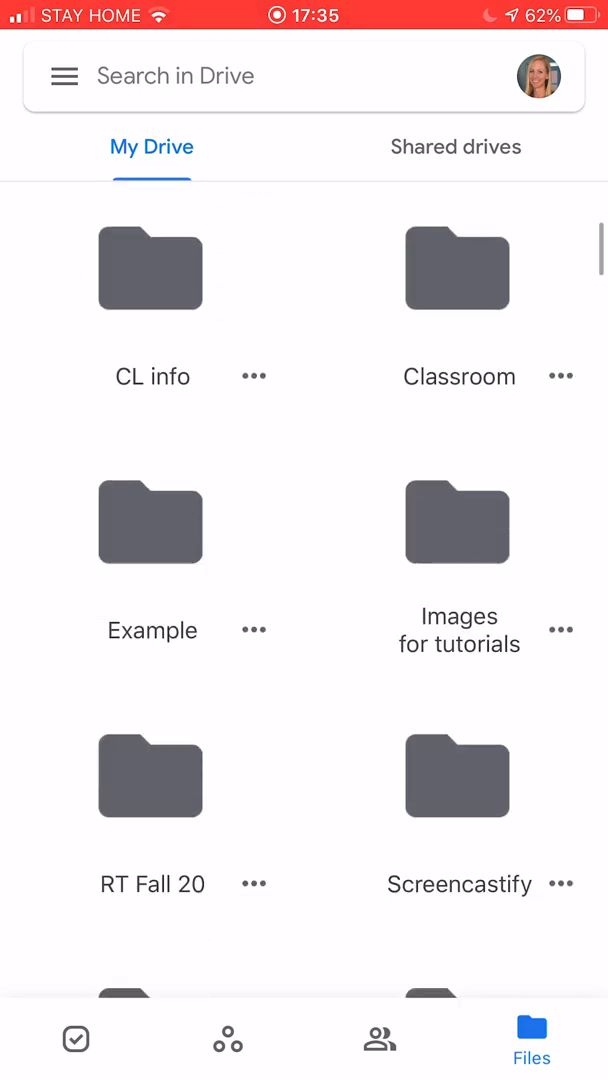
scroll(down, 3)
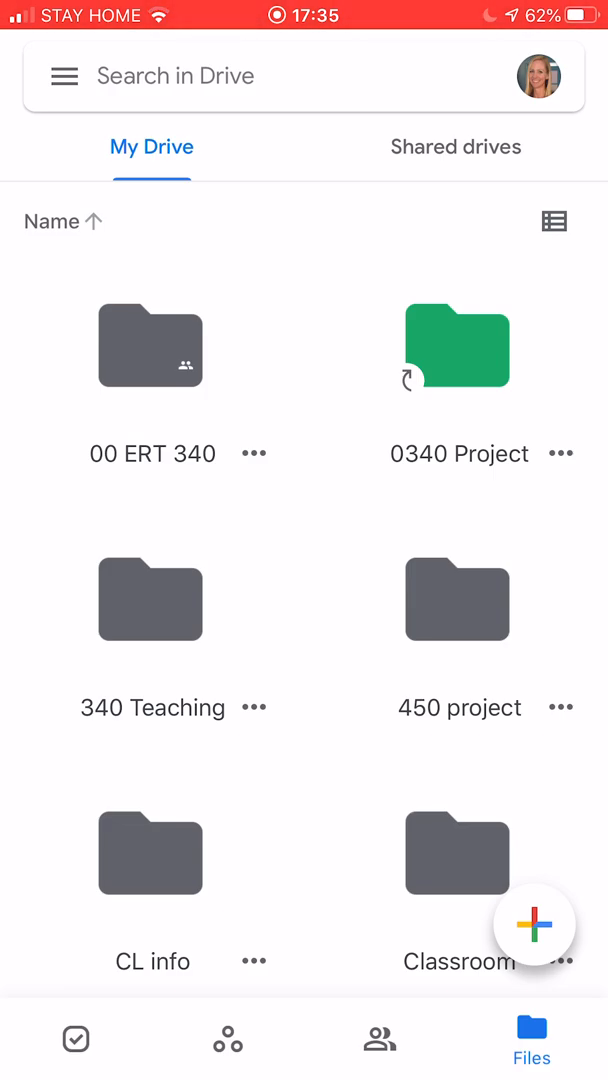
Step: Start a new folder named '340 screenshots study skills' from the + menu
click(534, 924)
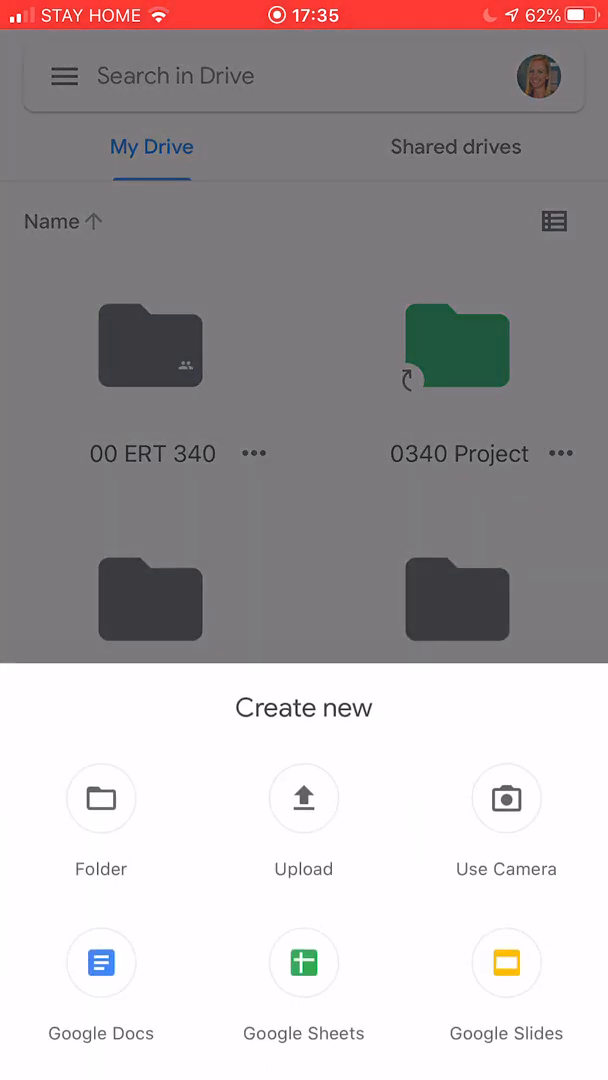
click(100, 798)
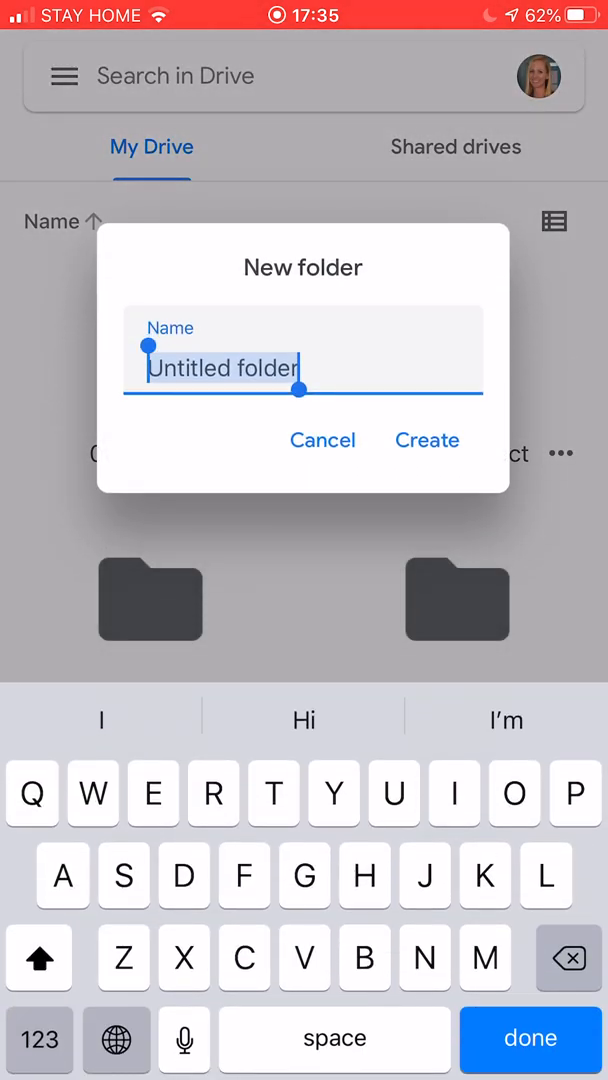
text(340 screenshots study s)
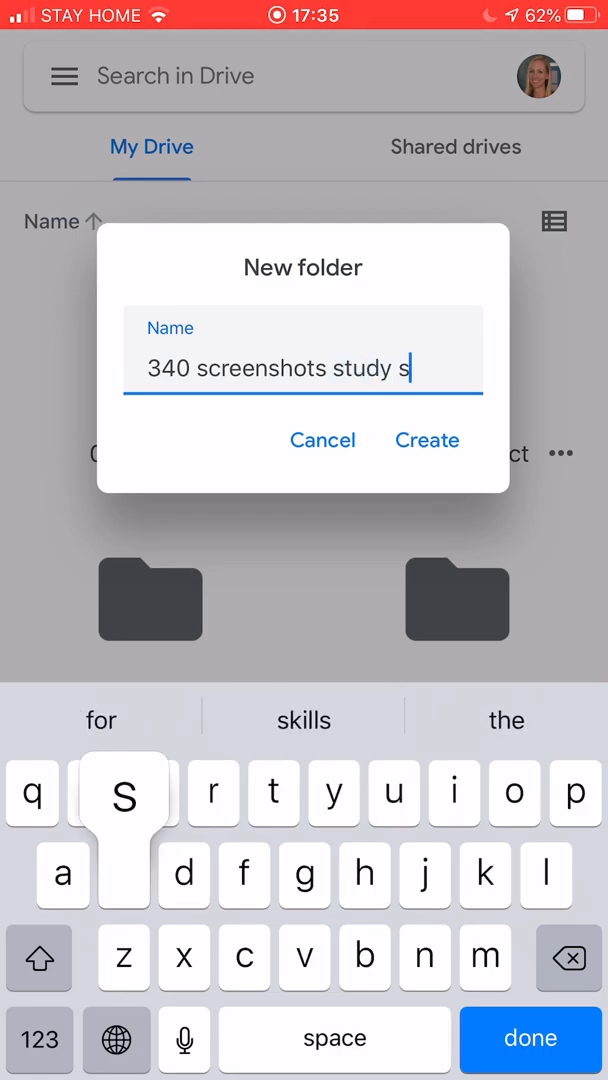
text(kills)
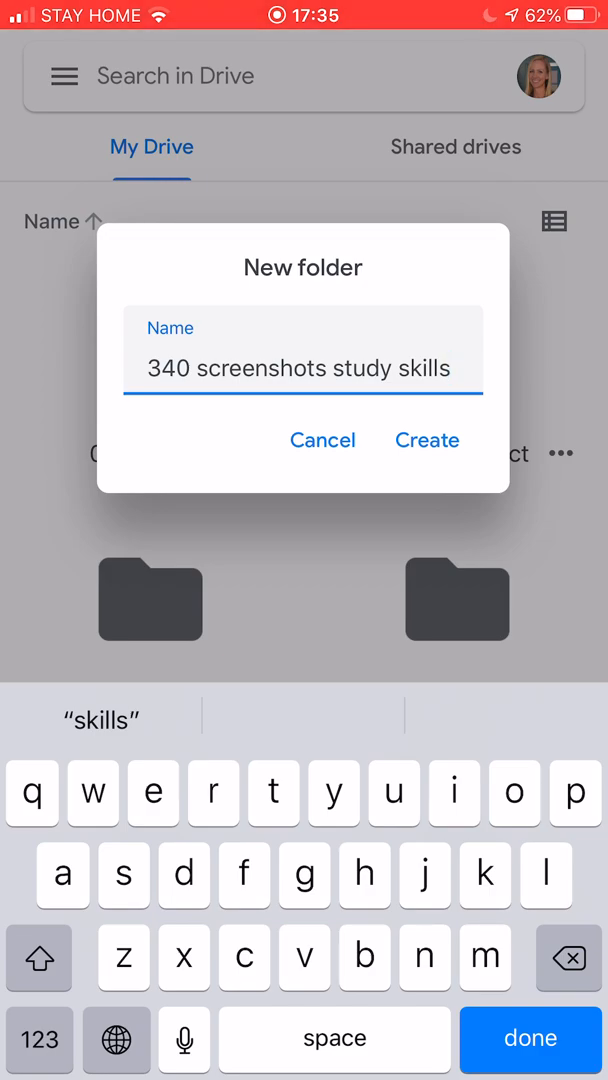
Step: Create the folder, then find and enter the empty '340 screenshots study skills' folder
click(428, 440)
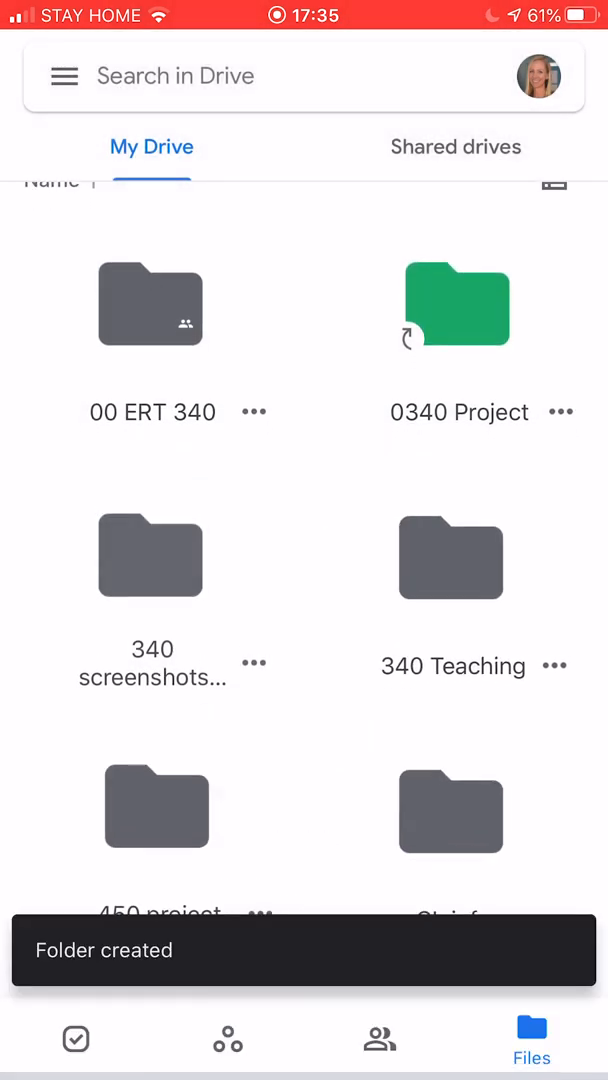
scroll(down, 3)
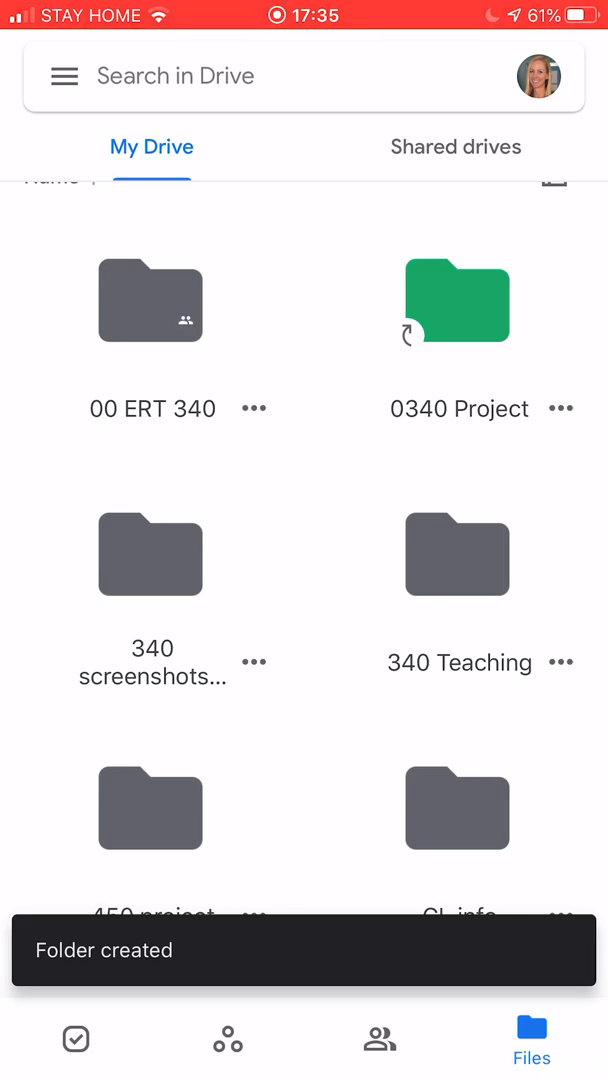
scroll(down, 3)
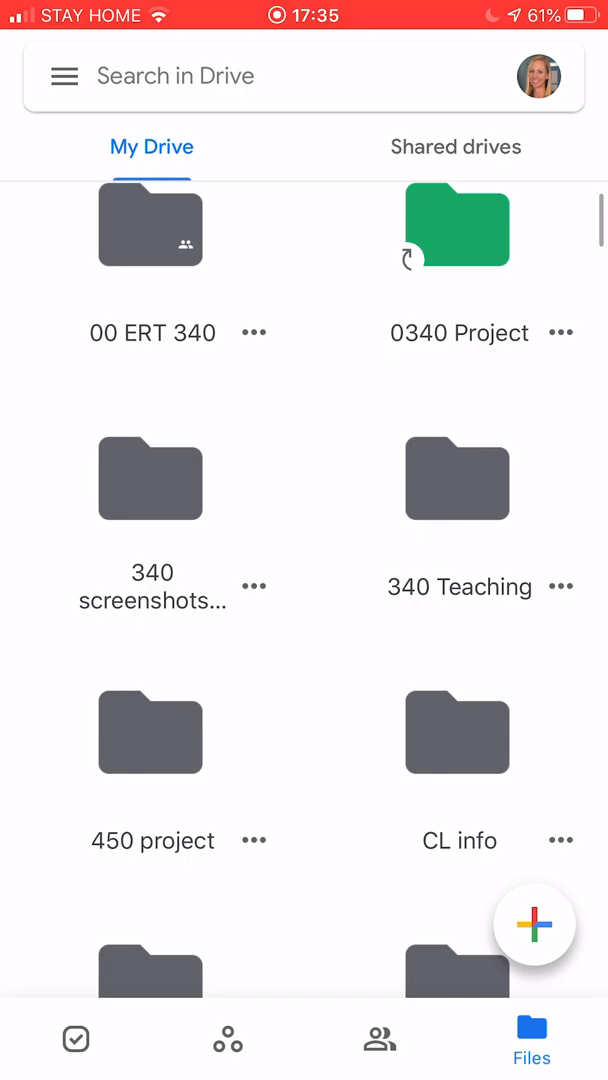
click(150, 478)
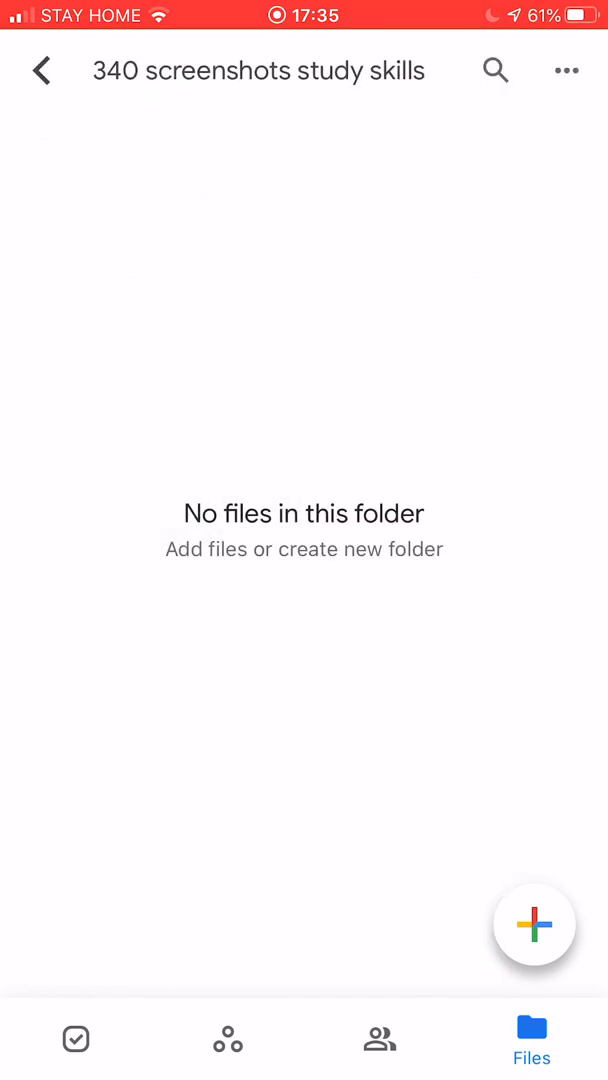
click(566, 72)
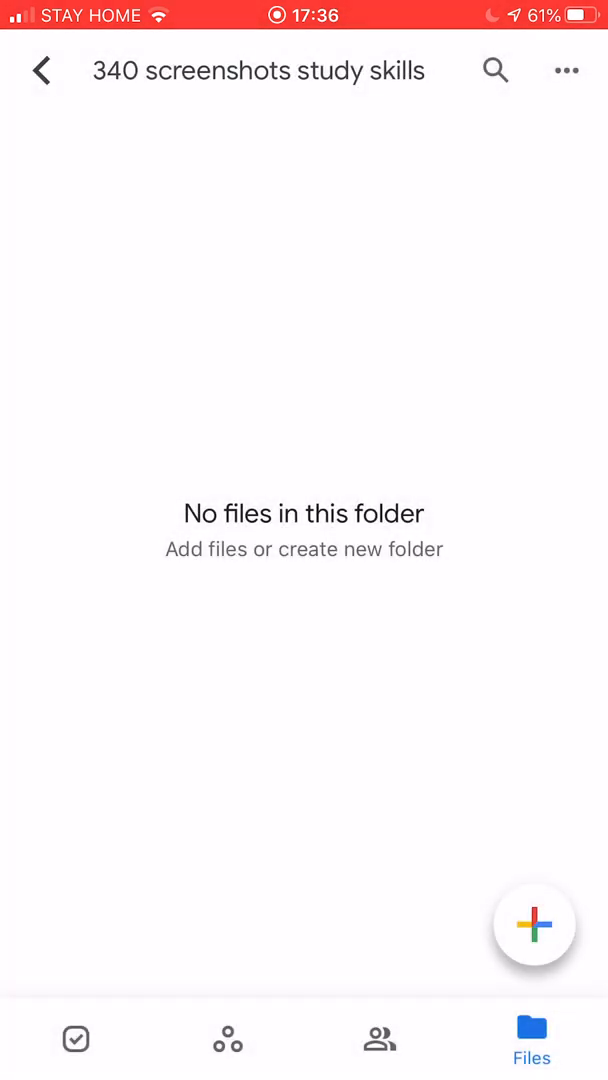
Step: Return to My Drive and enter the Screenshots folder with the calendar week images
click(40, 70)
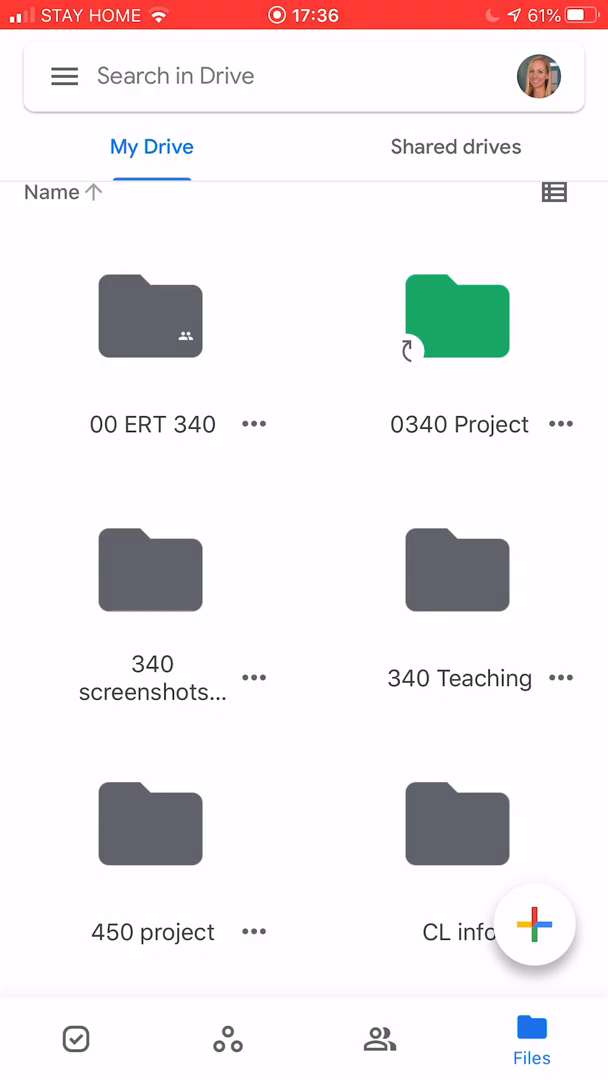
scroll(down, 3)
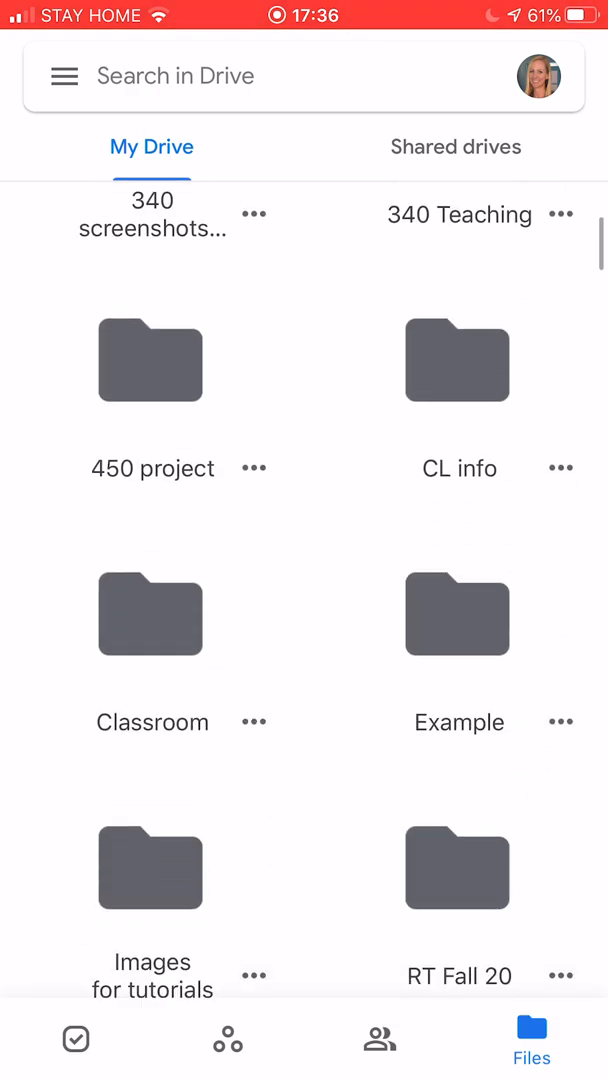
scroll(down, 3)
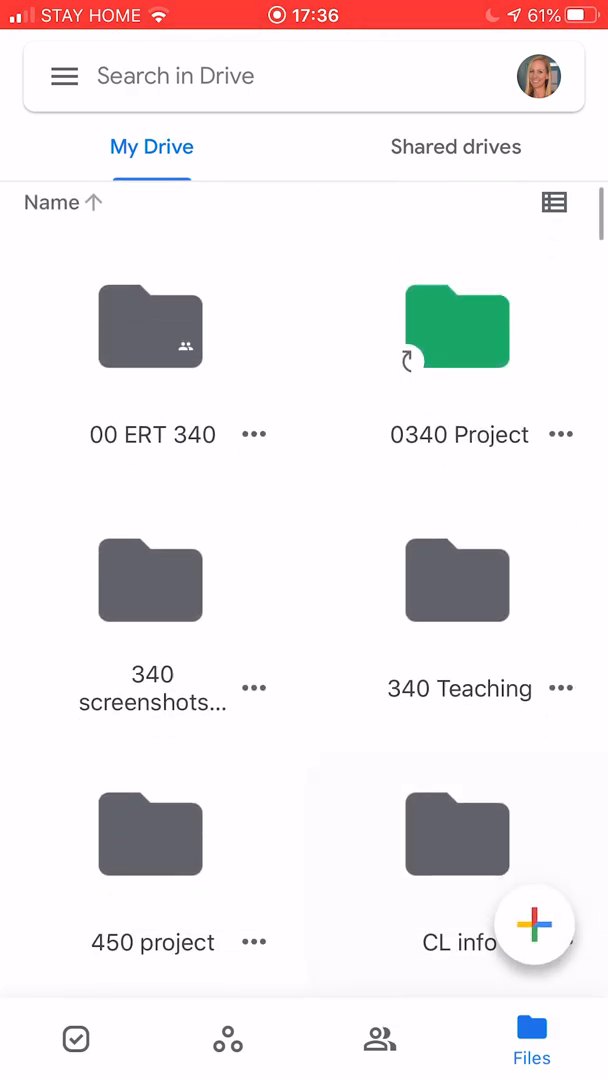
scroll(down, 3)
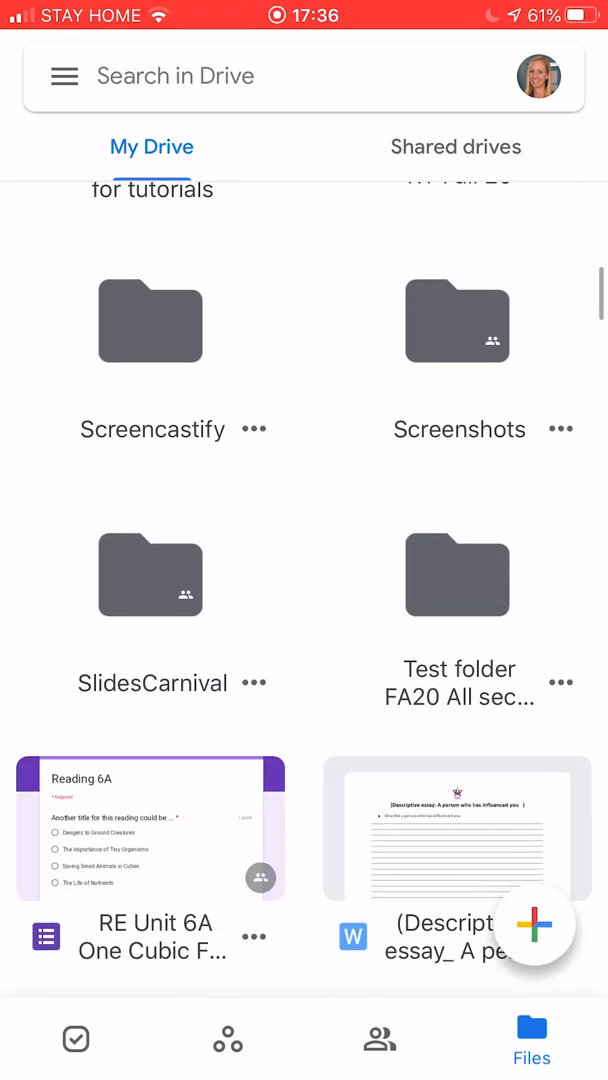
click(458, 320)
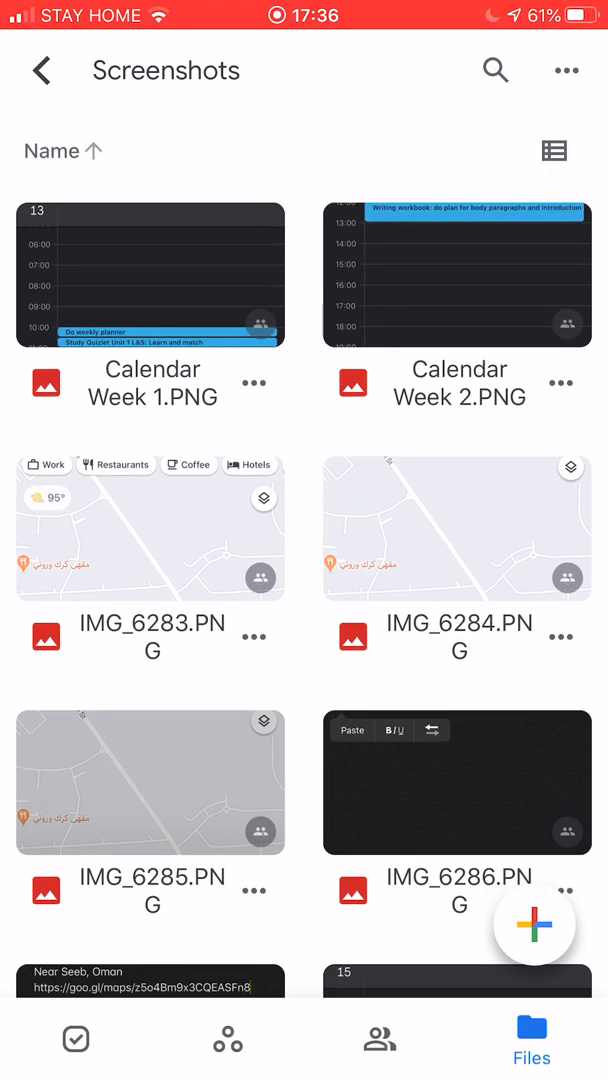
Step: Move Calendar Week 1.PNG into My Drive > 340 screenshots study skills, confirming the access change
click(254, 384)
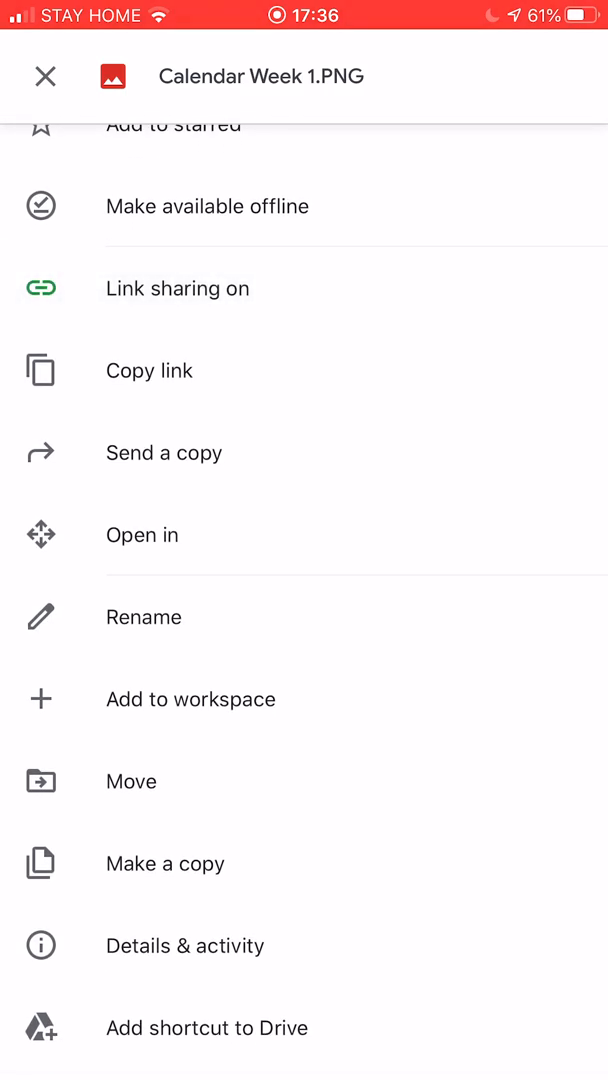
click(130, 780)
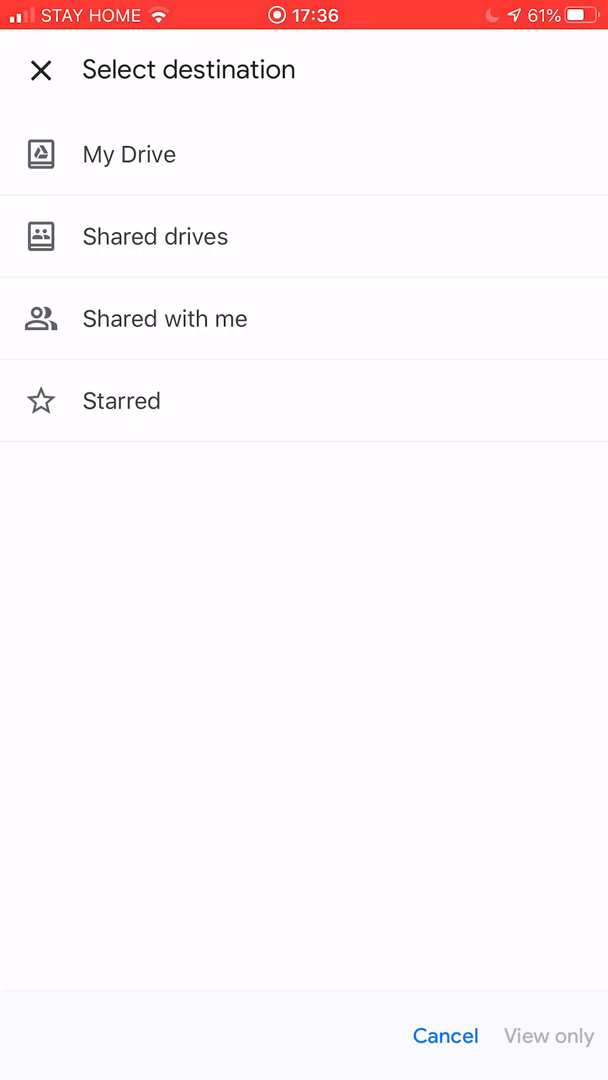
click(128, 154)
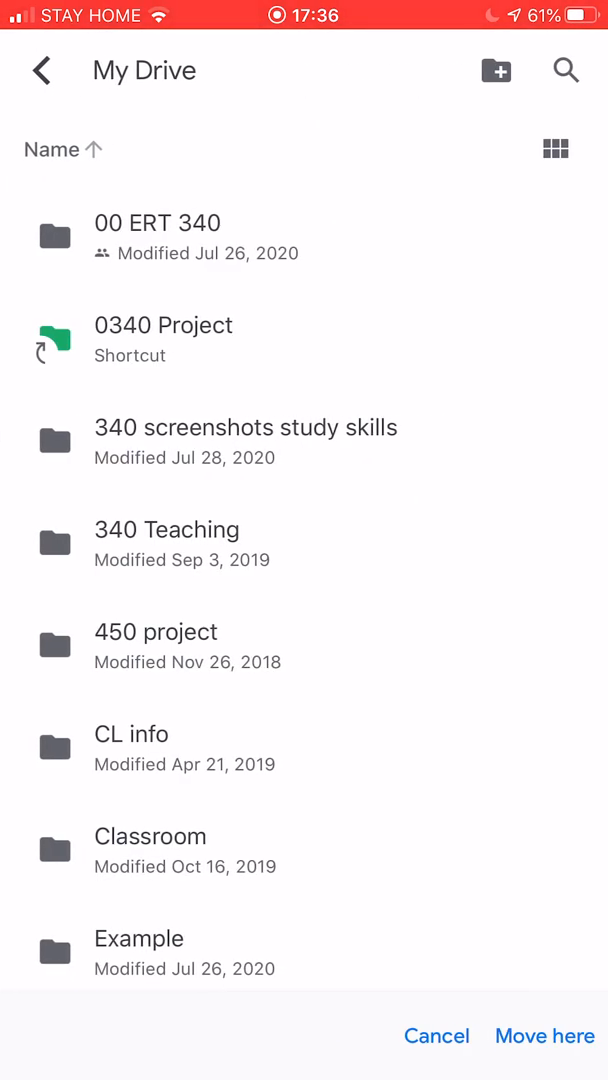
click(244, 440)
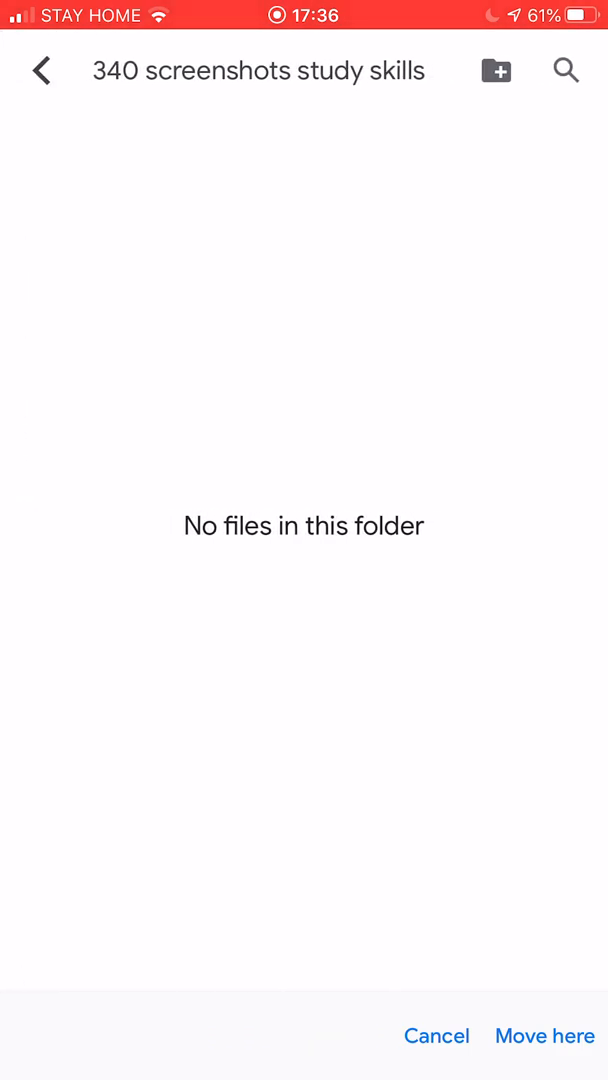
click(544, 1036)
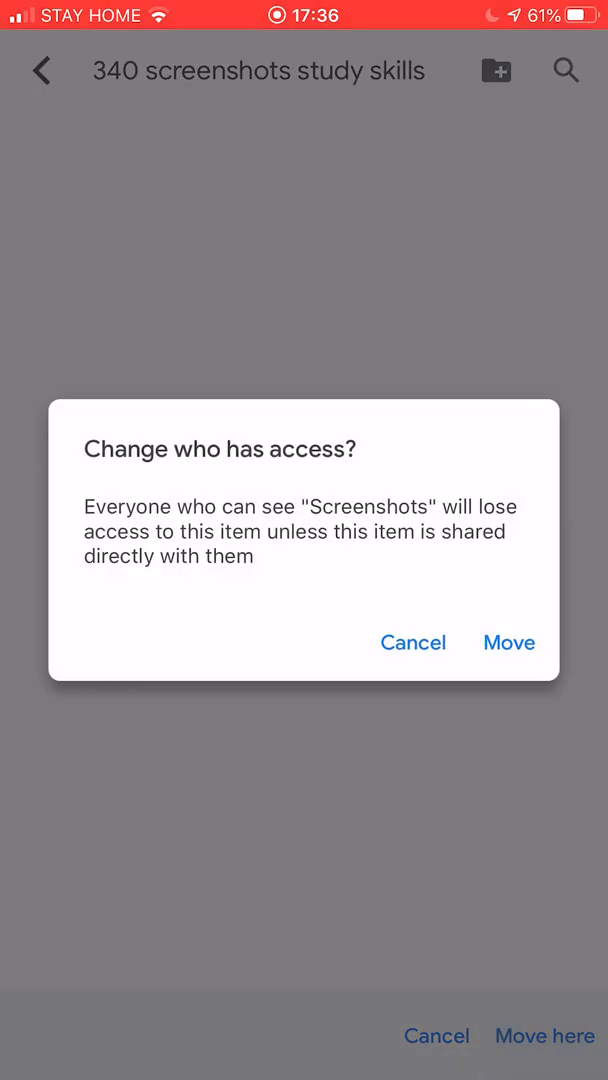
click(508, 644)
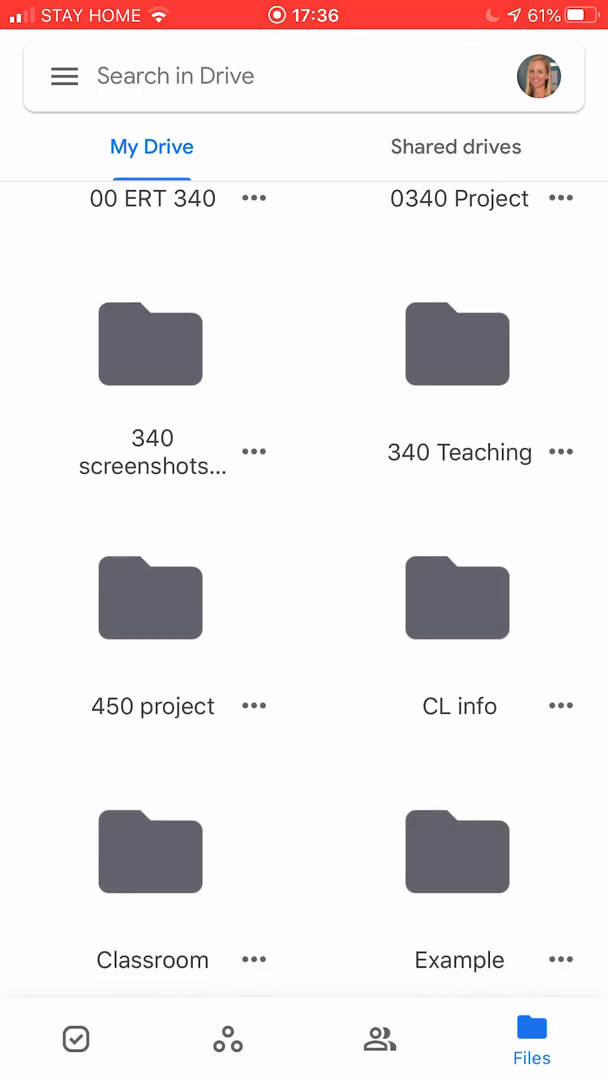
Step: Enter the '340 screenshots study skills' folder holding Calendar Week 1.PNG, dismissing the essay file's actions
click(152, 344)
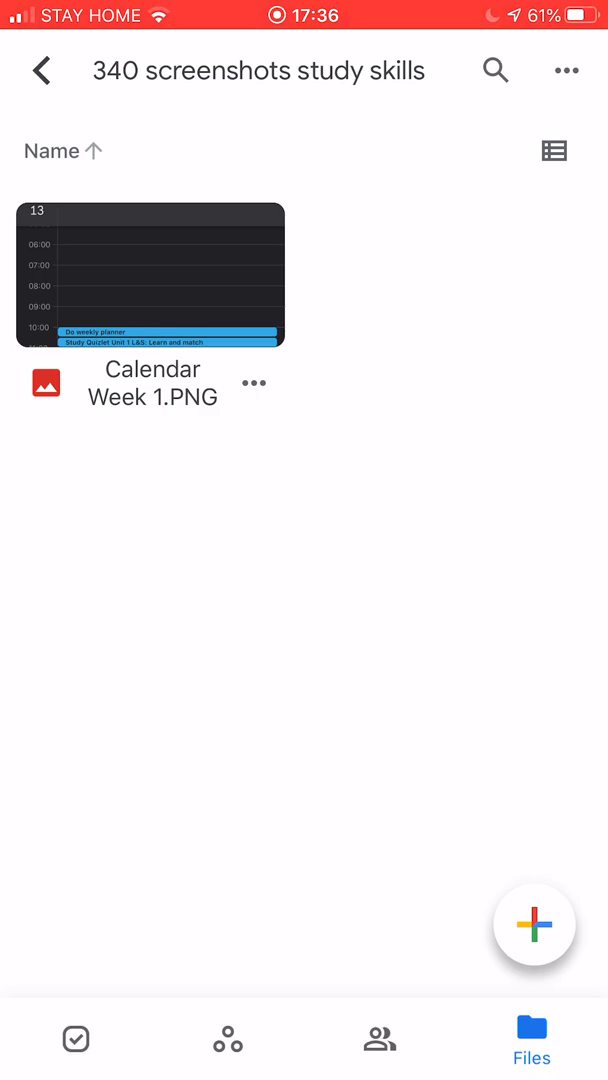
click(40, 70)
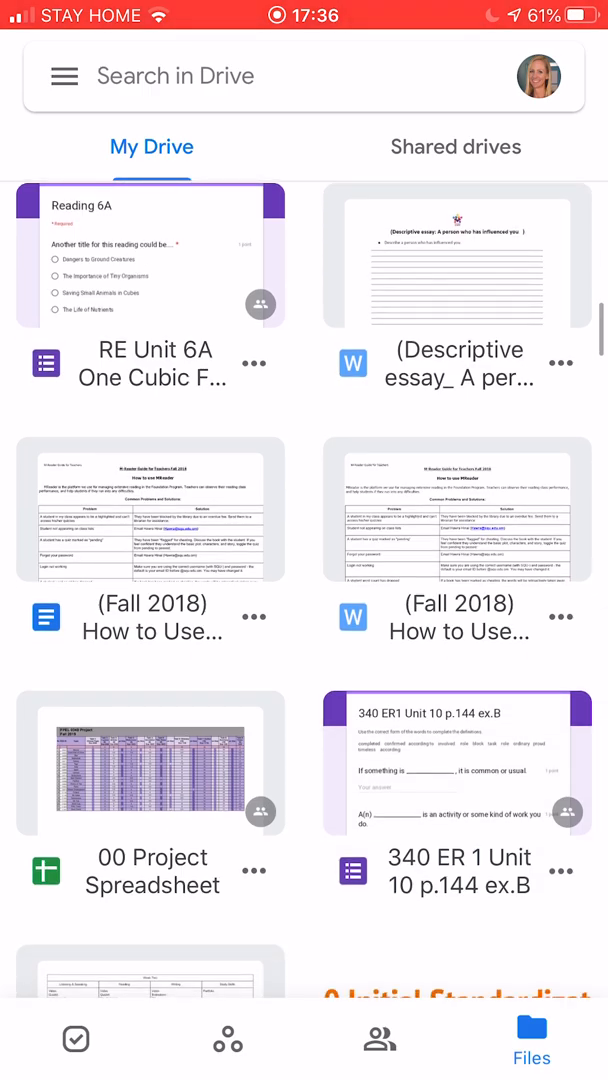
click(560, 364)
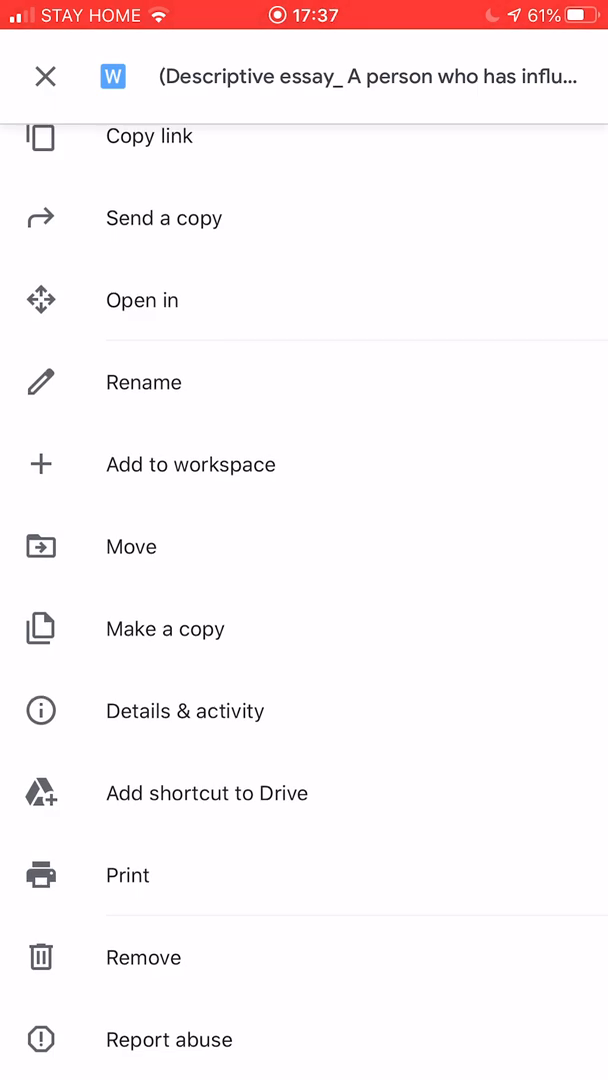
click(44, 76)
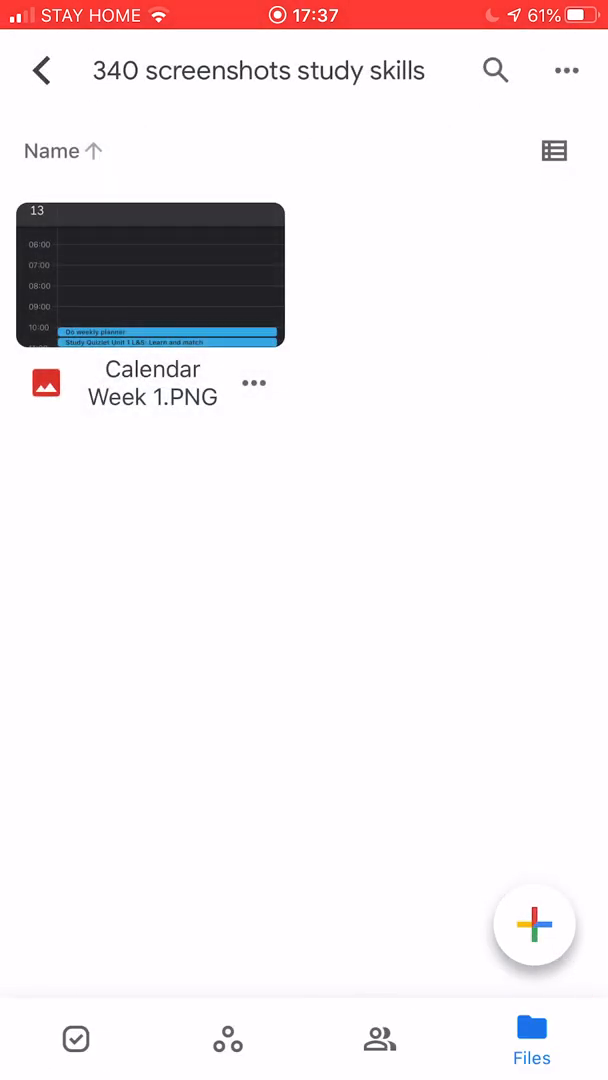
Step: Bring up the action sheet for the screenshots folder from its header
click(534, 924)
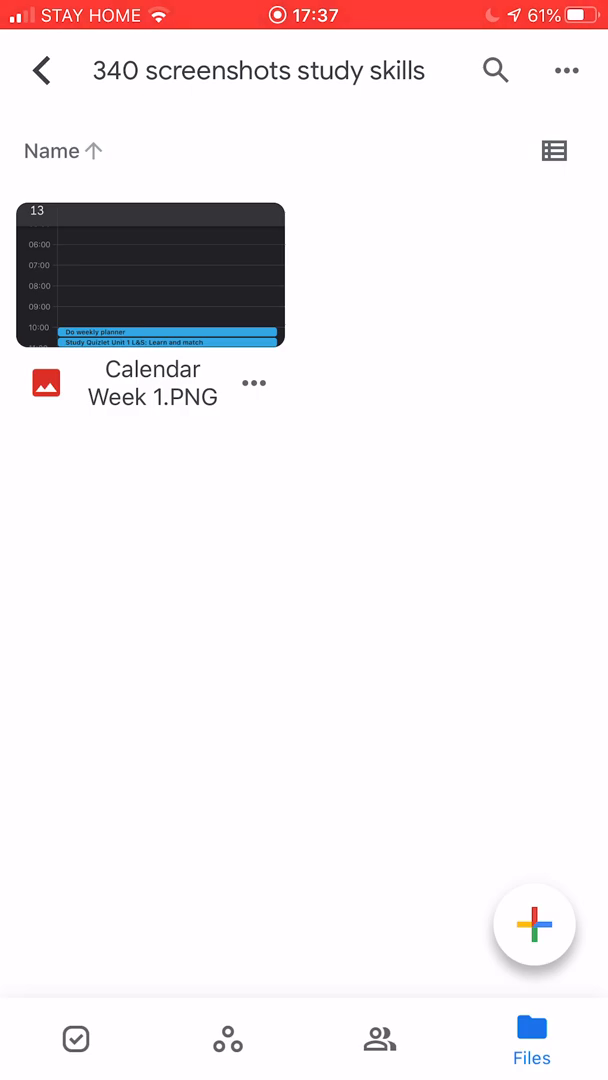
click(566, 70)
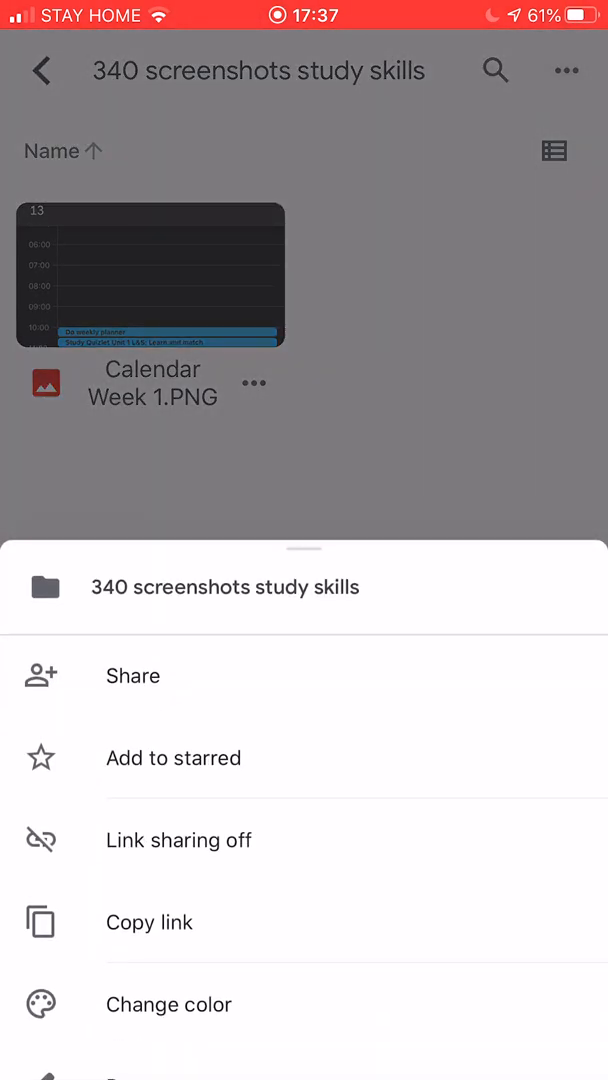
Step: Begin sharing the folder and address it to the teacher 'jenniferm...' with Editor access
click(132, 676)
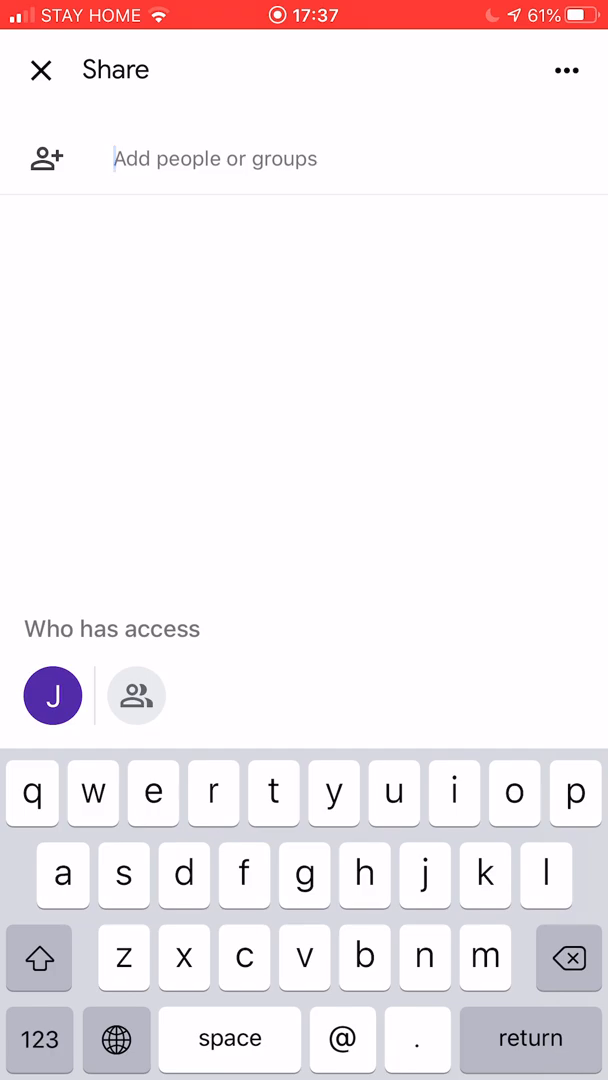
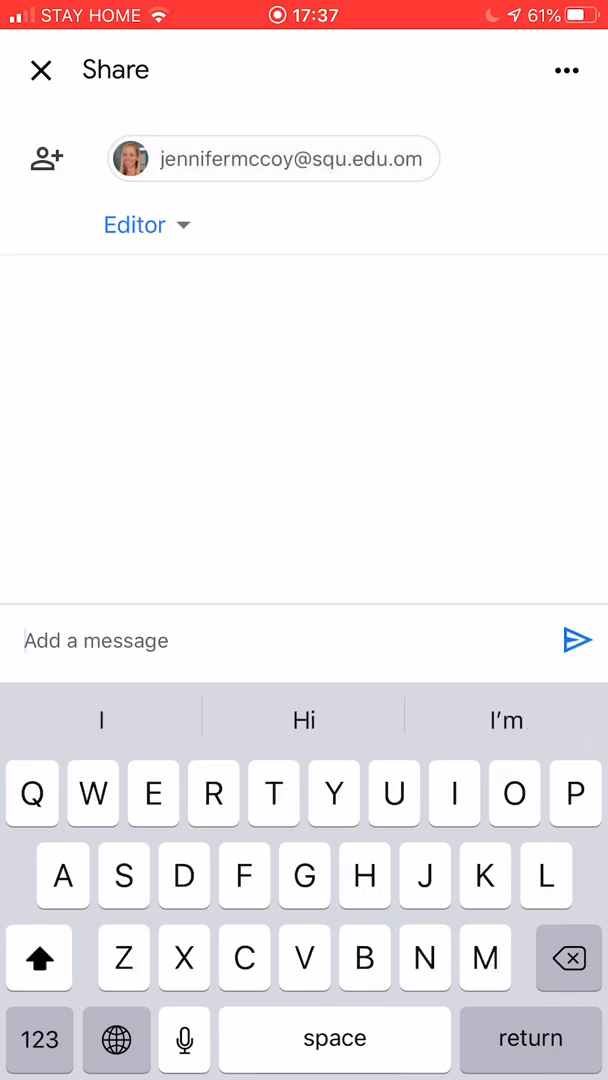
Step: Add the message 'Hello Ms ... here are my scre... Regards' and send the invitation
text(Hello)
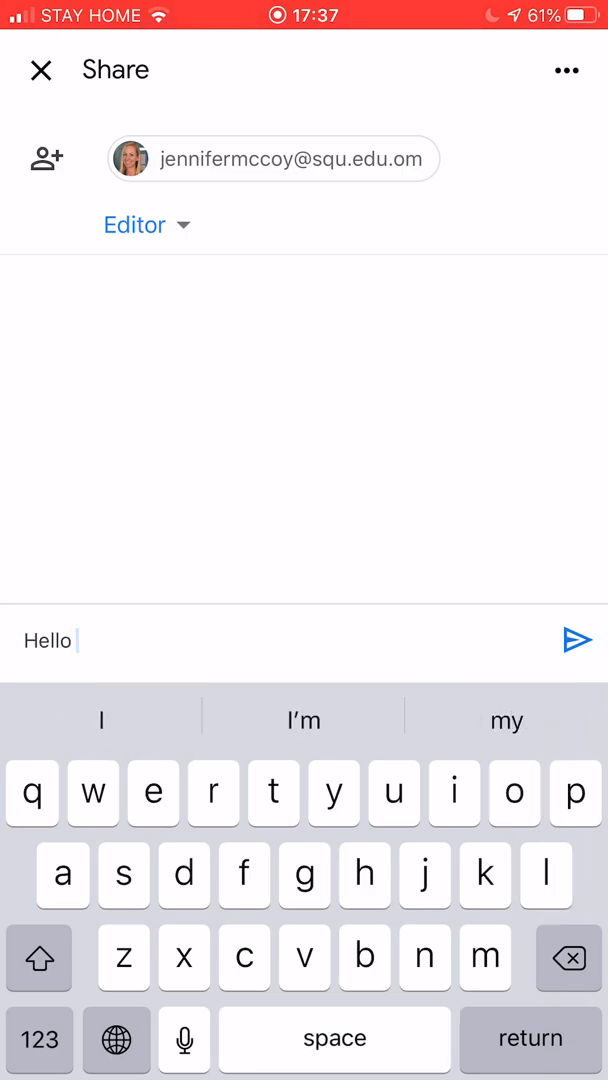
text(Ms. Jennifer,)
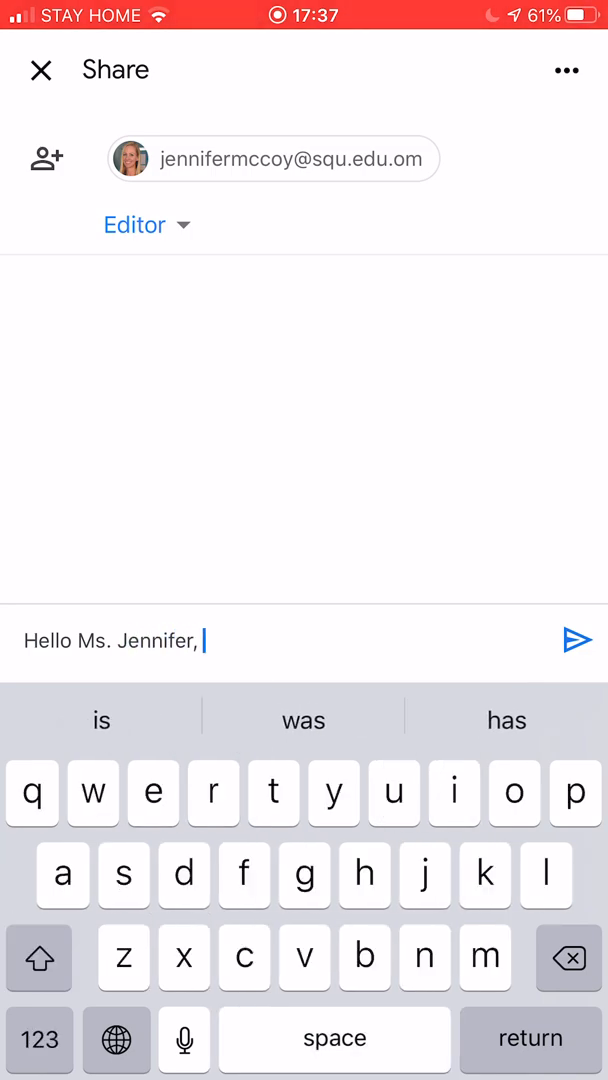
text(here)
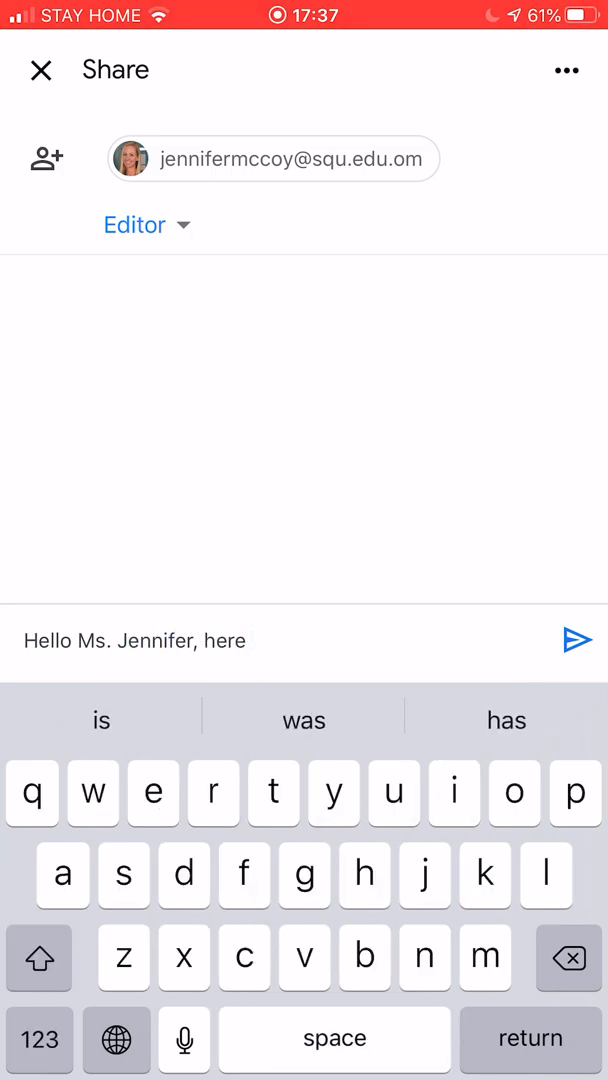
text(are my)
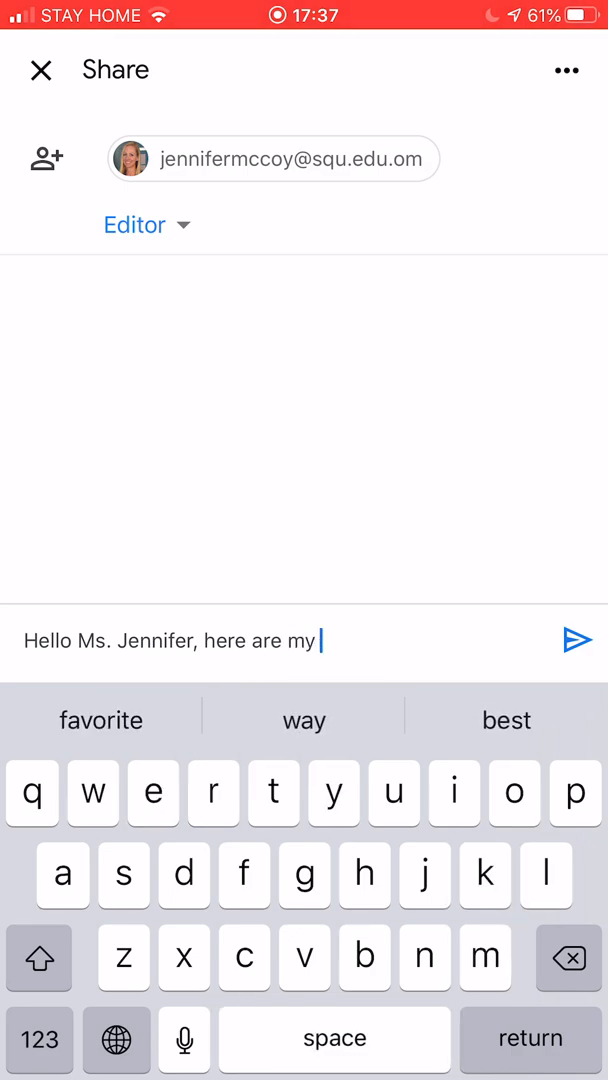
text(screenshots.)
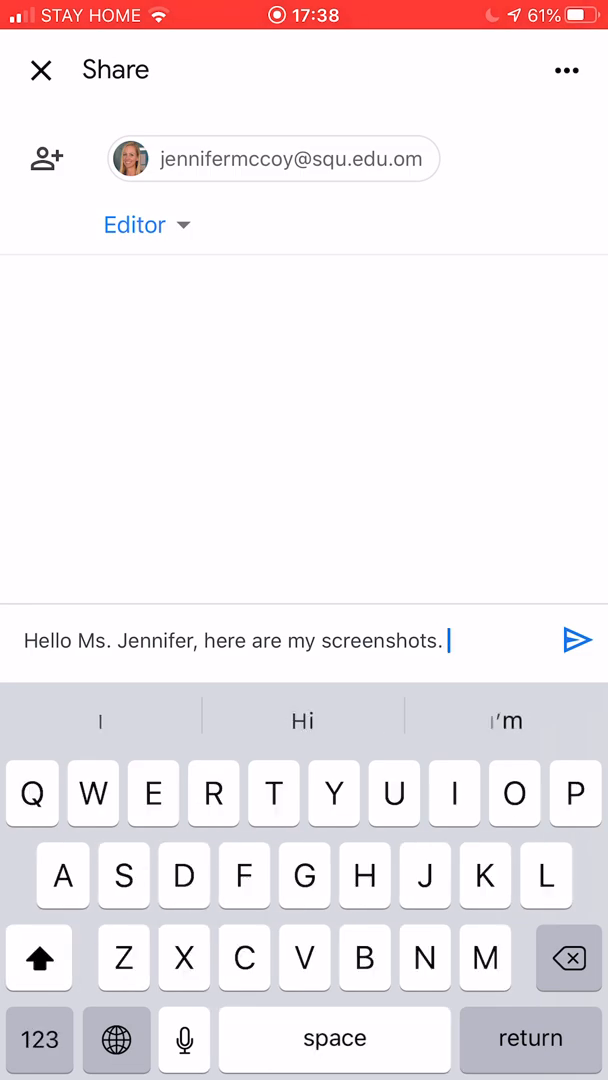
text(Regards, student)
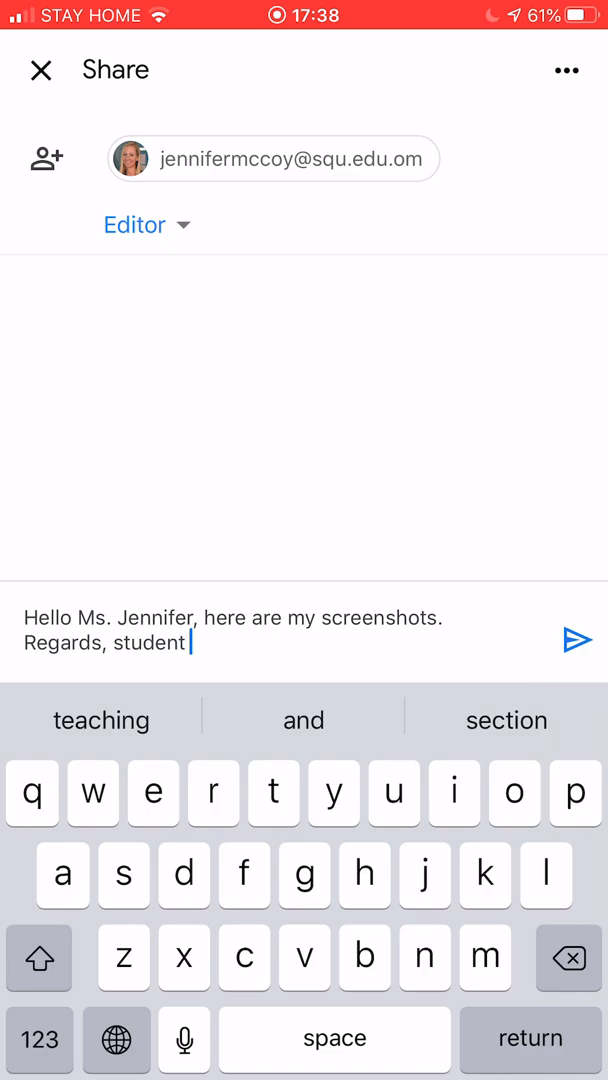
click(40, 70)
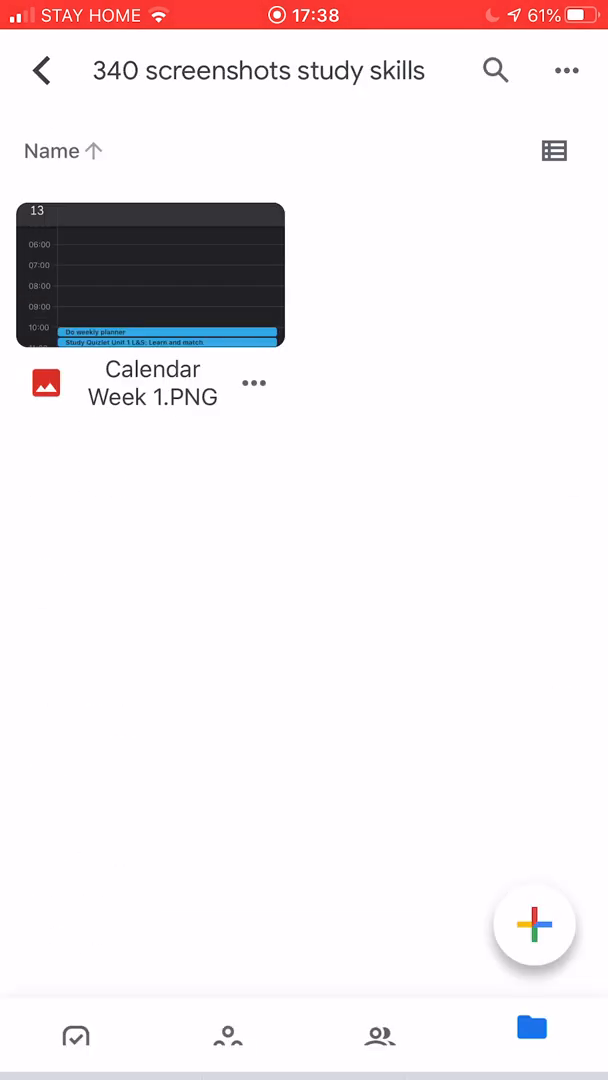
Step: Leave the shared screenshots folder and go back to the My Drive list
click(532, 1036)
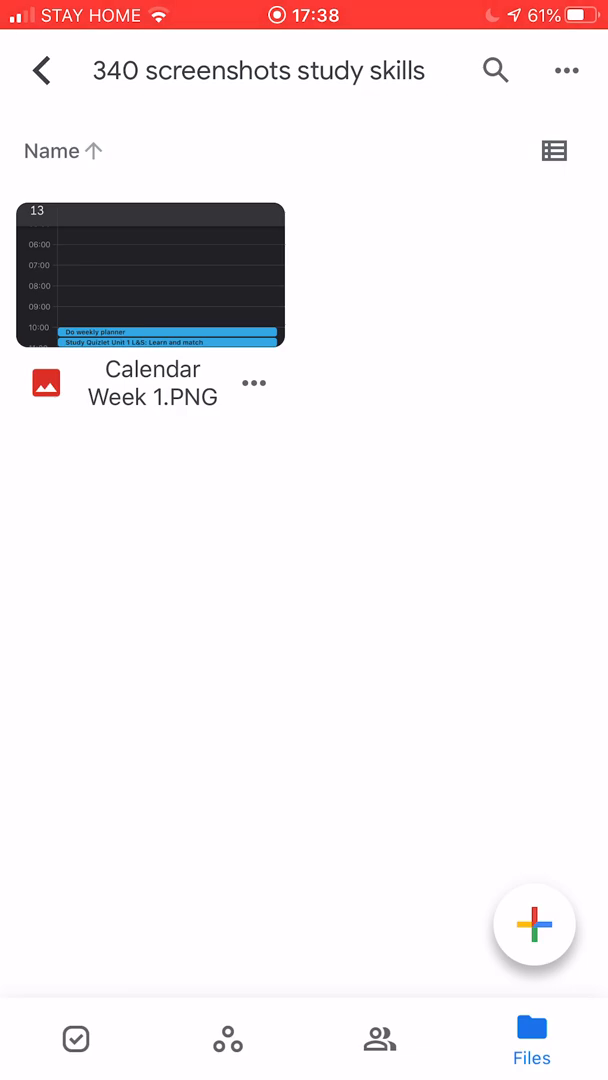
click(568, 70)
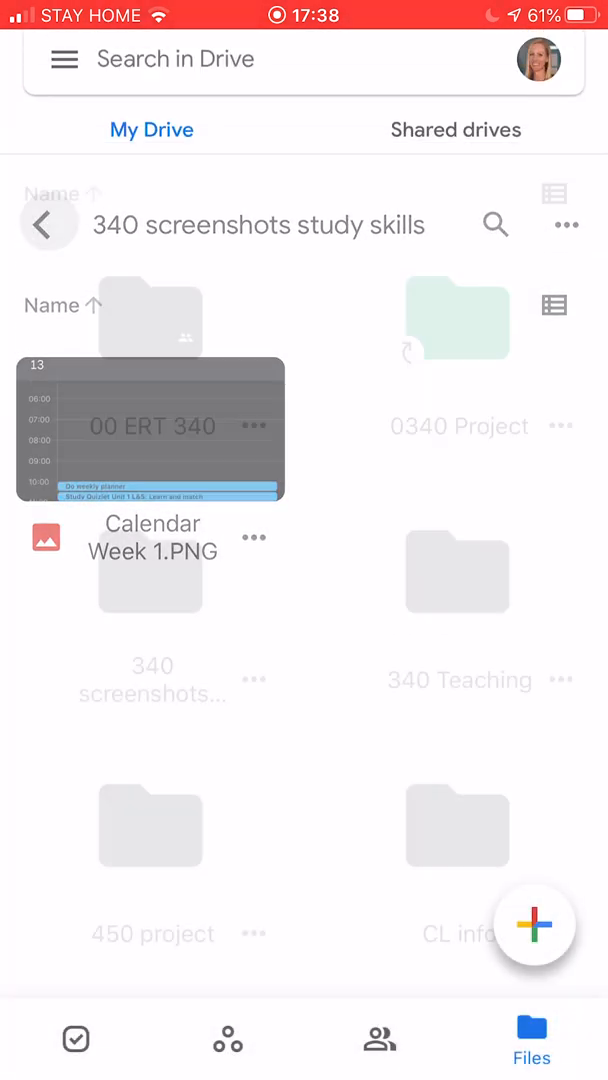
click(48, 224)
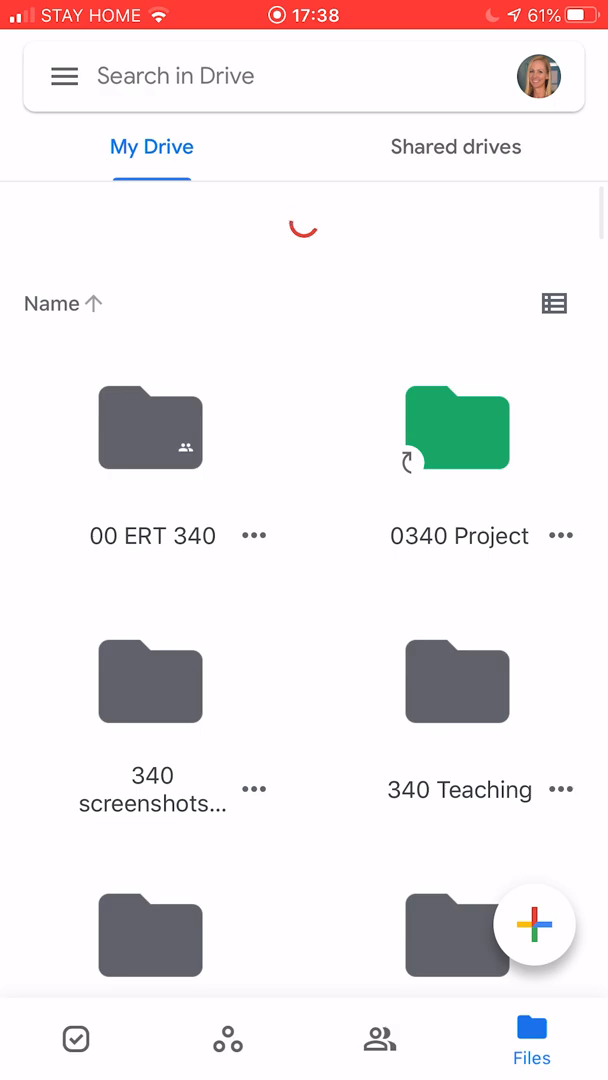
click(456, 148)
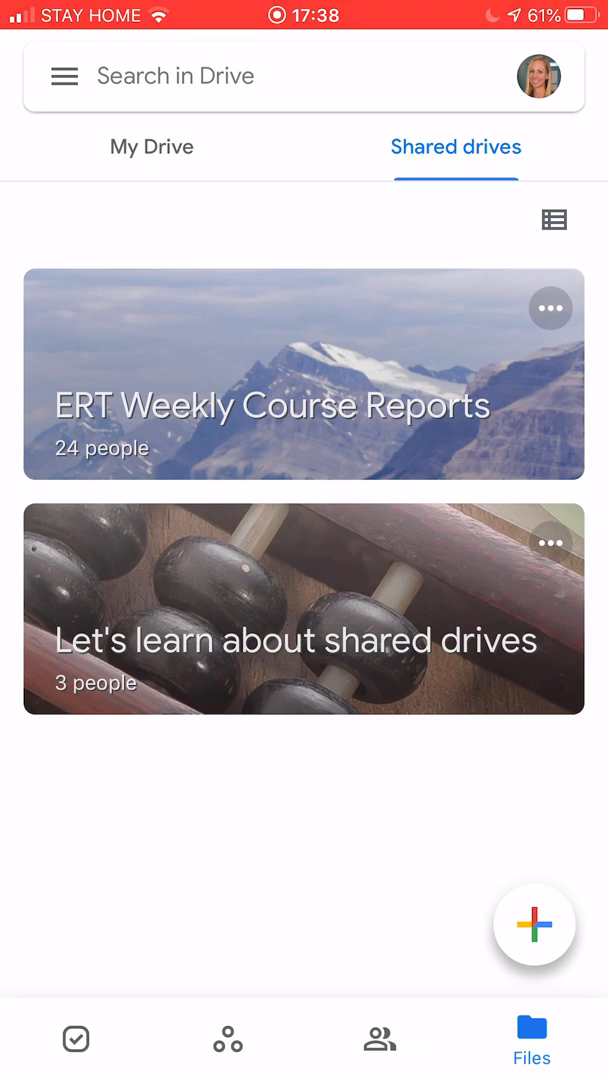
click(152, 148)
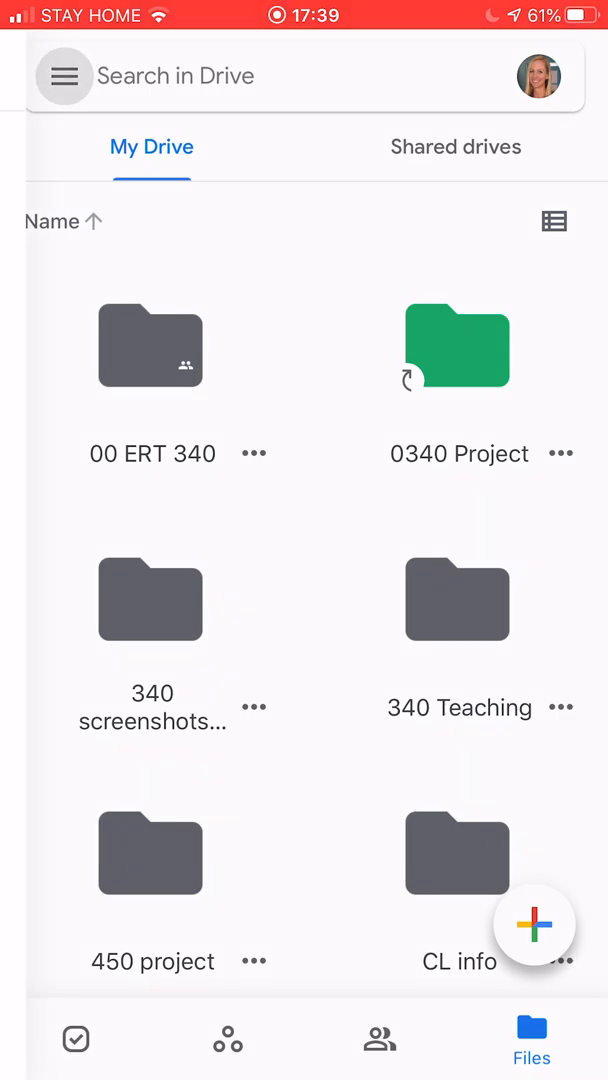
click(64, 76)
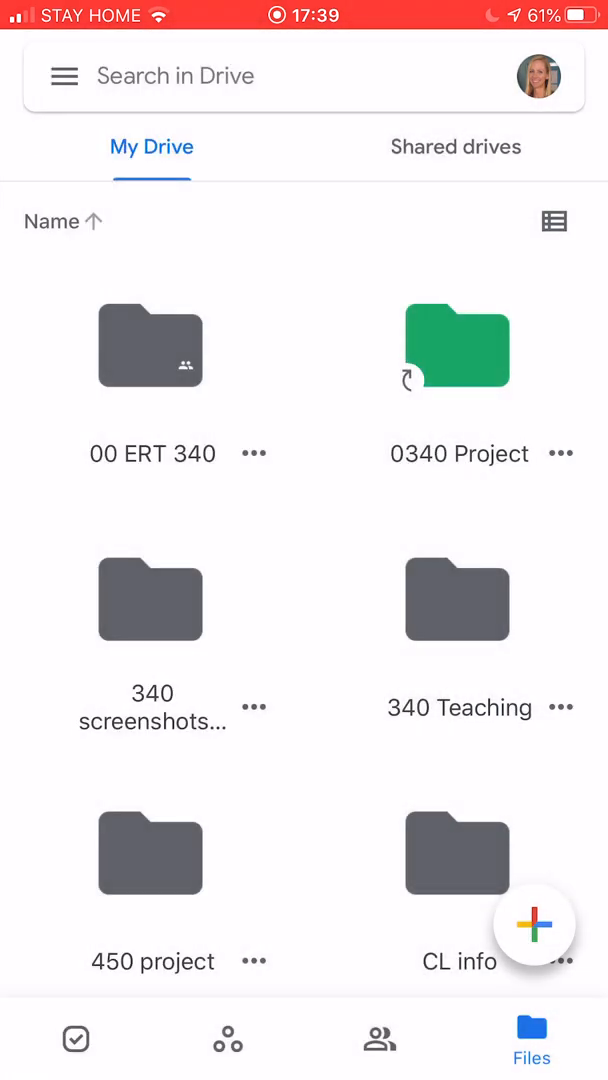
click(538, 76)
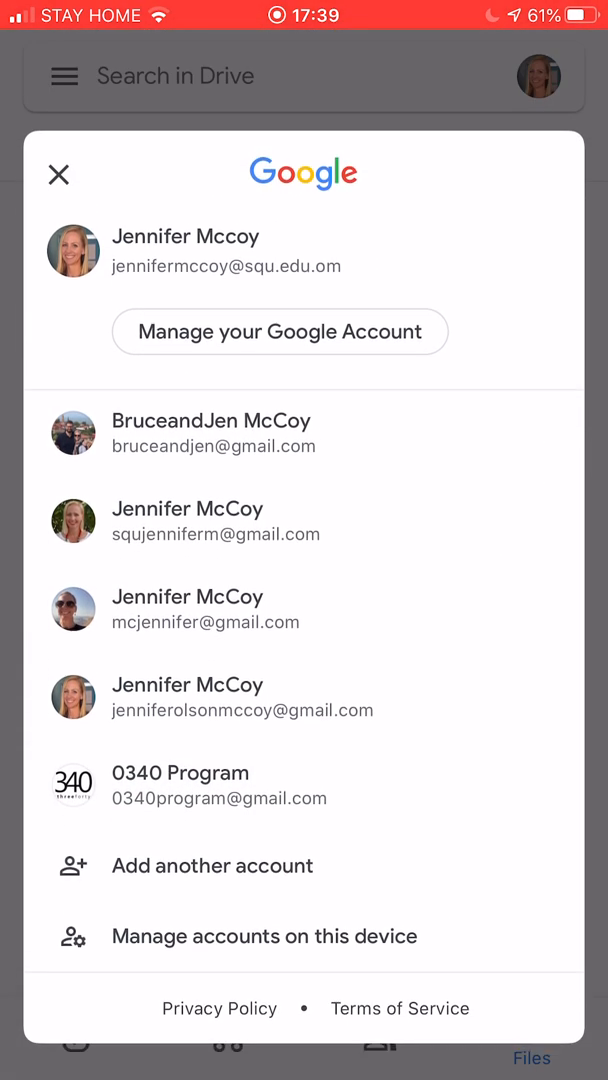
click(58, 172)
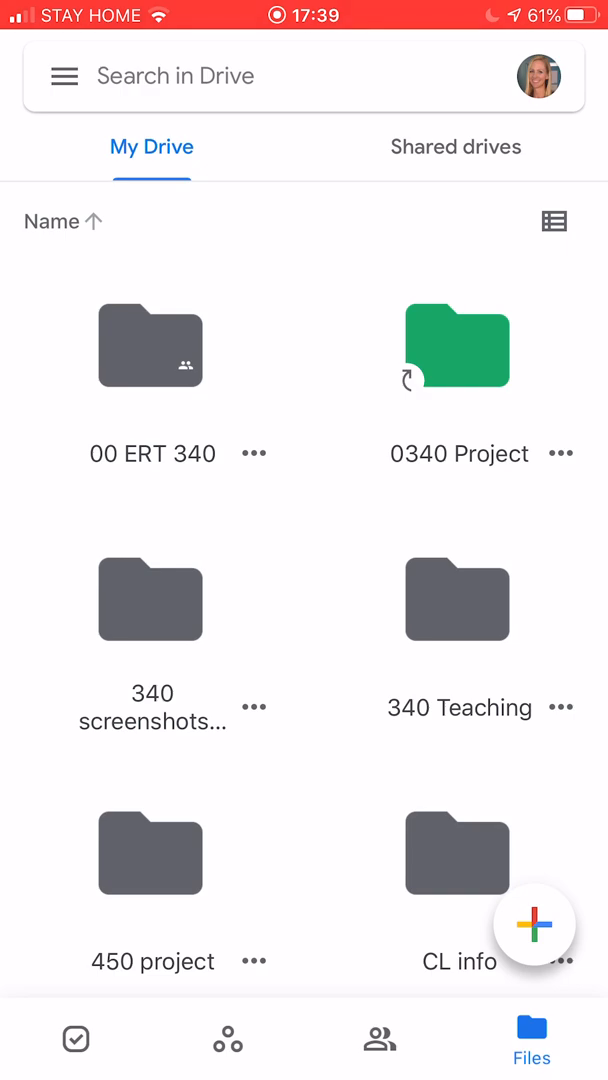
scroll(down, 3)
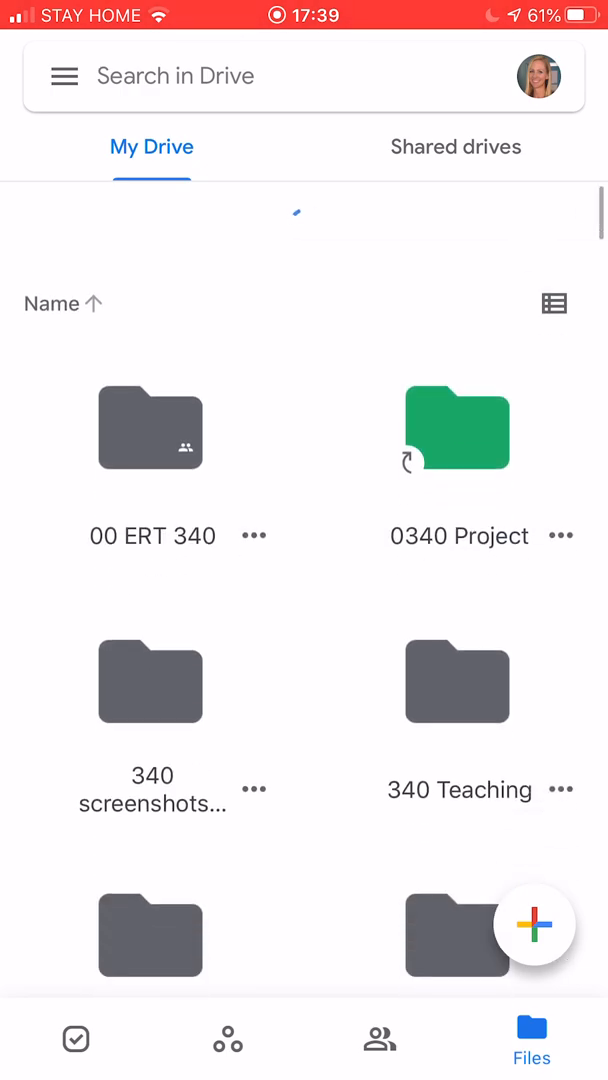
scroll(down, 3)
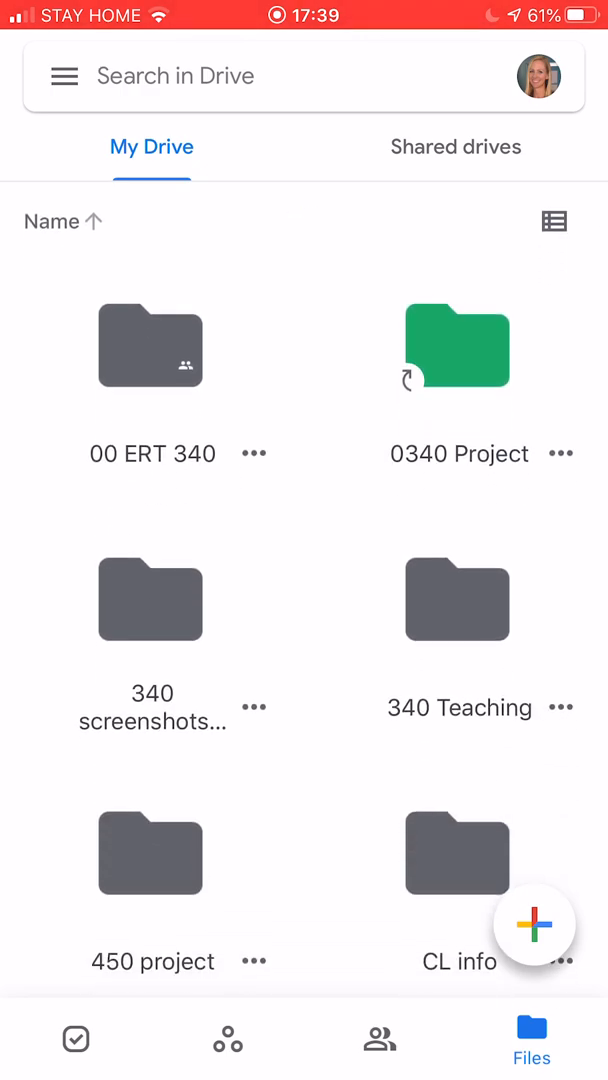